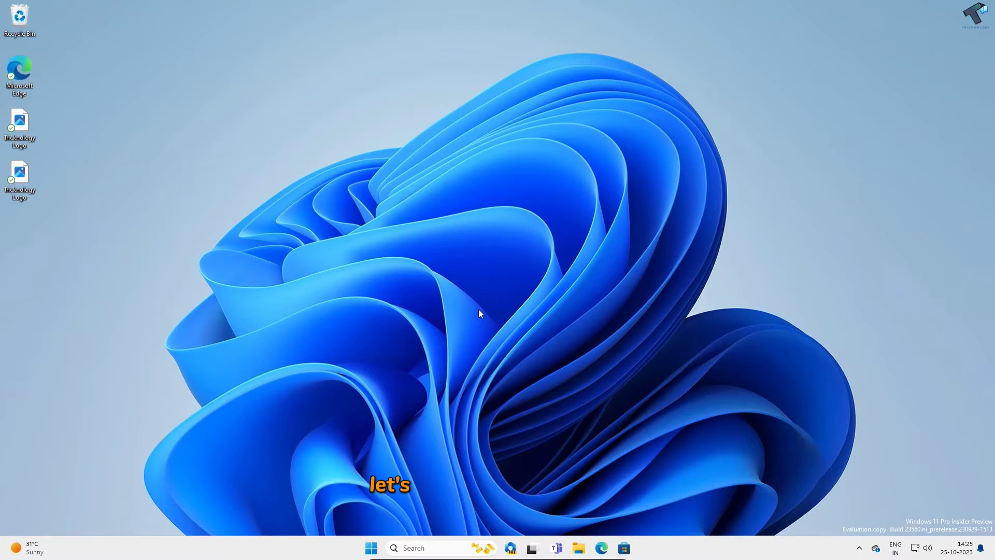
mouse_move(414, 438)
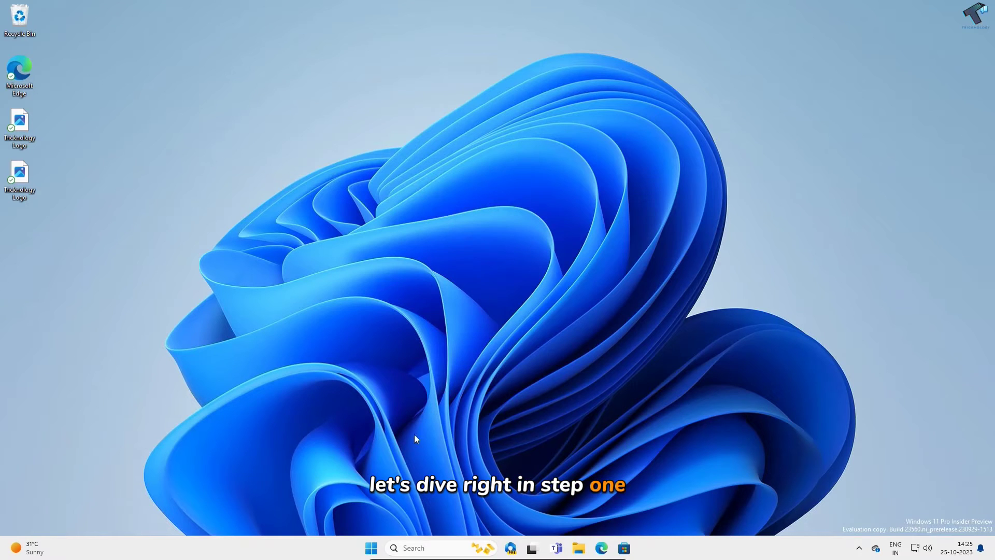
mouse_move(371, 548)
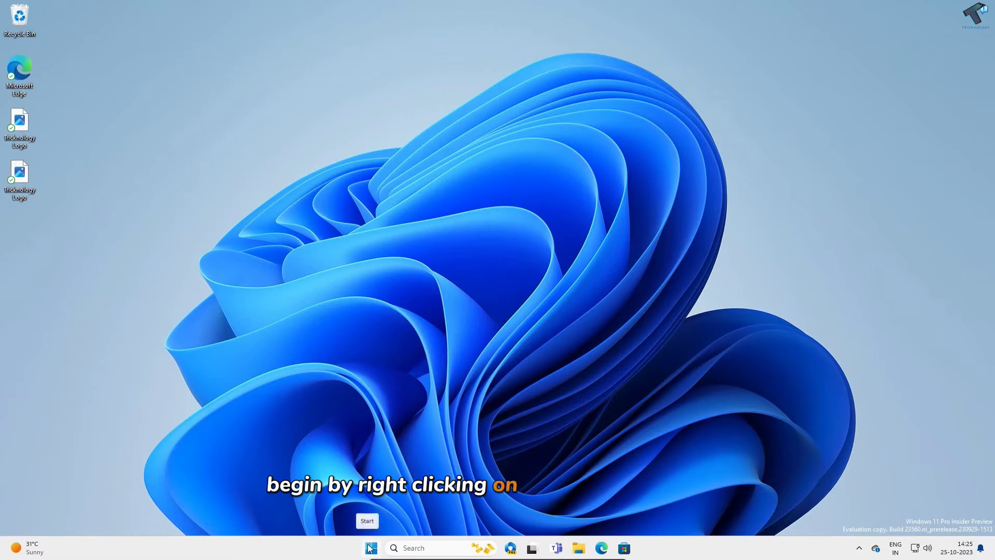
- Launch Settings from the Start button's quick link menu, landing on the Home page
right_click(370, 547)
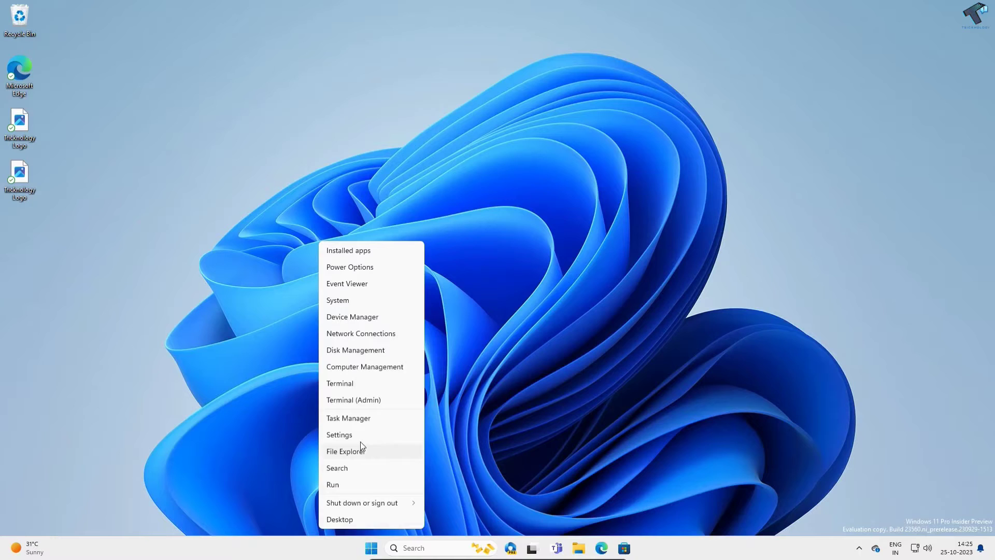
click(338, 434)
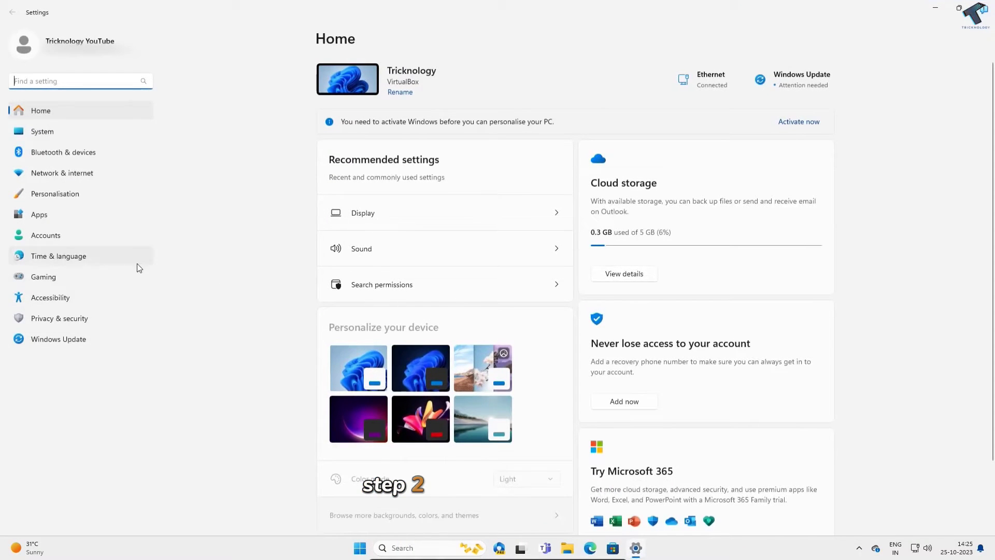
mouse_move(71, 343)
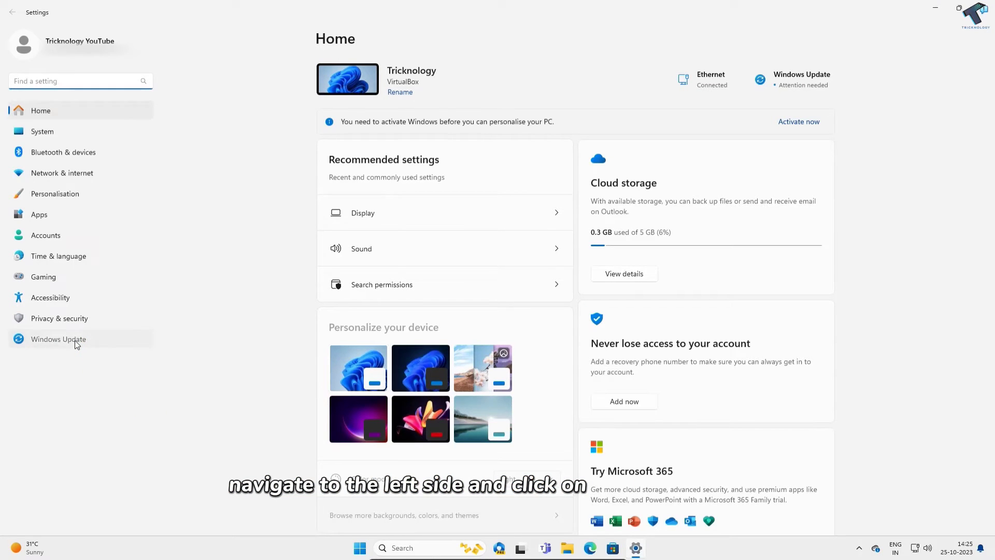
- From Windows Update > Windows Insider Programme, expand Stop getting preview builds and follow Leaving the Insider Programme
click(58, 337)
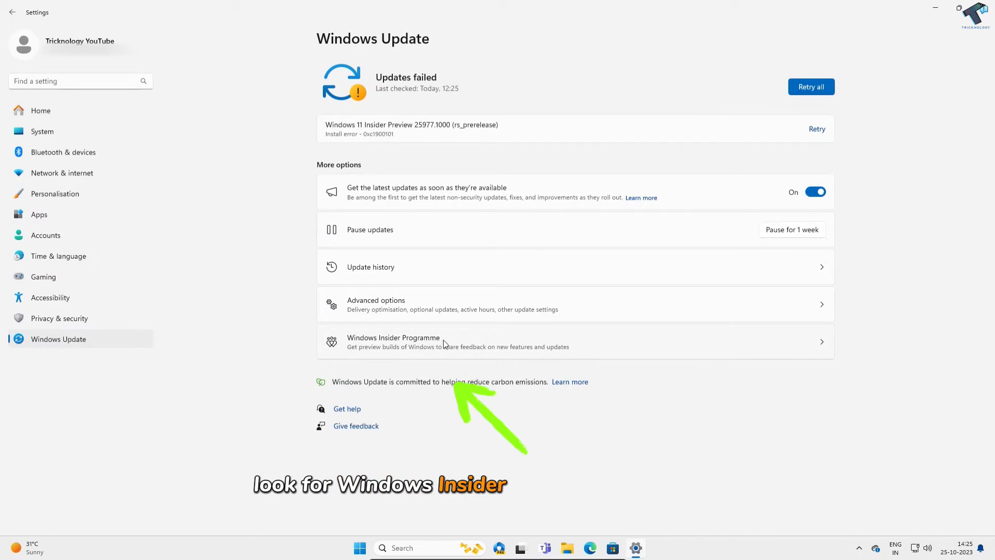
click(394, 341)
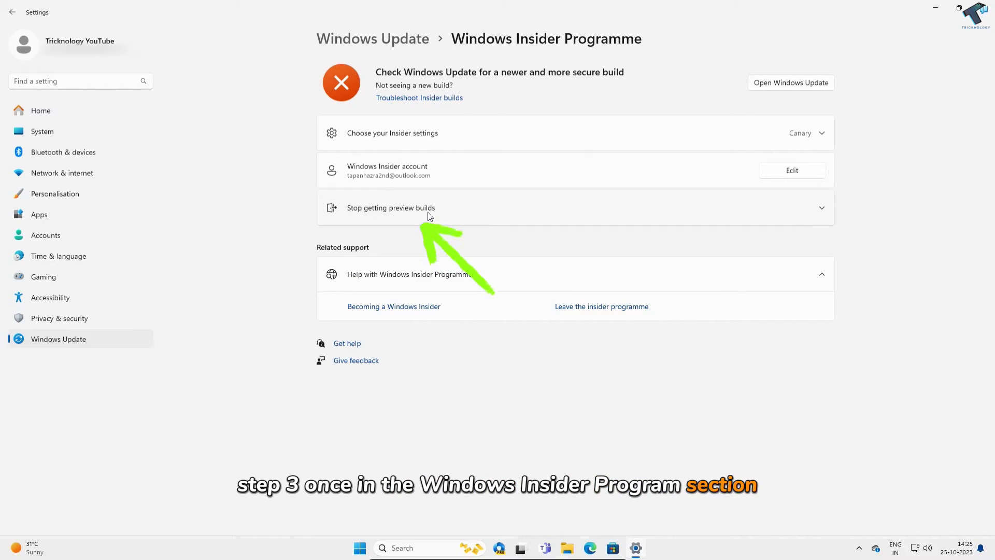
click(391, 207)
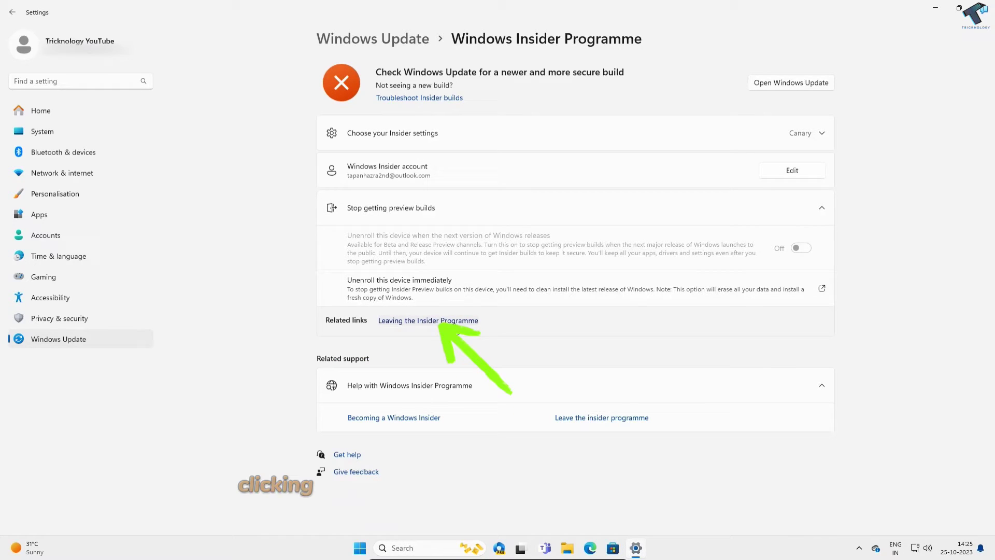
click(427, 321)
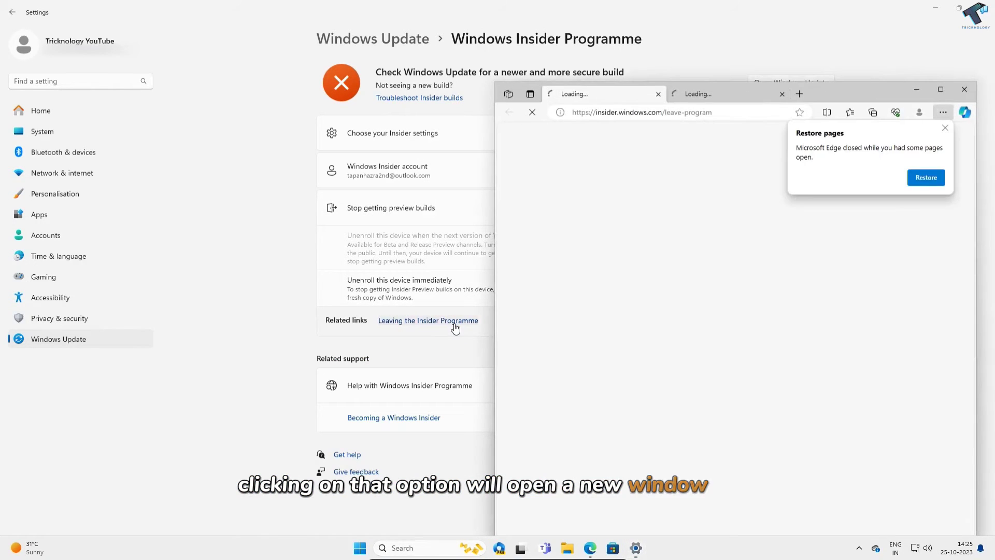